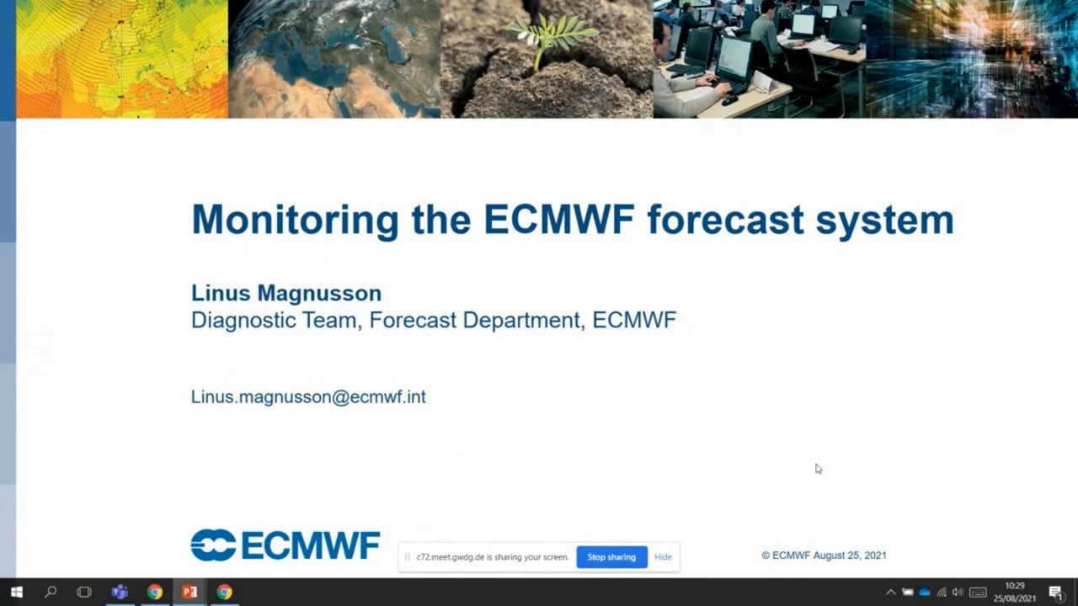
Advance the slideshow through The Weather Room slide to slide 3, 'Basic steps in NWP'.
key("Right")
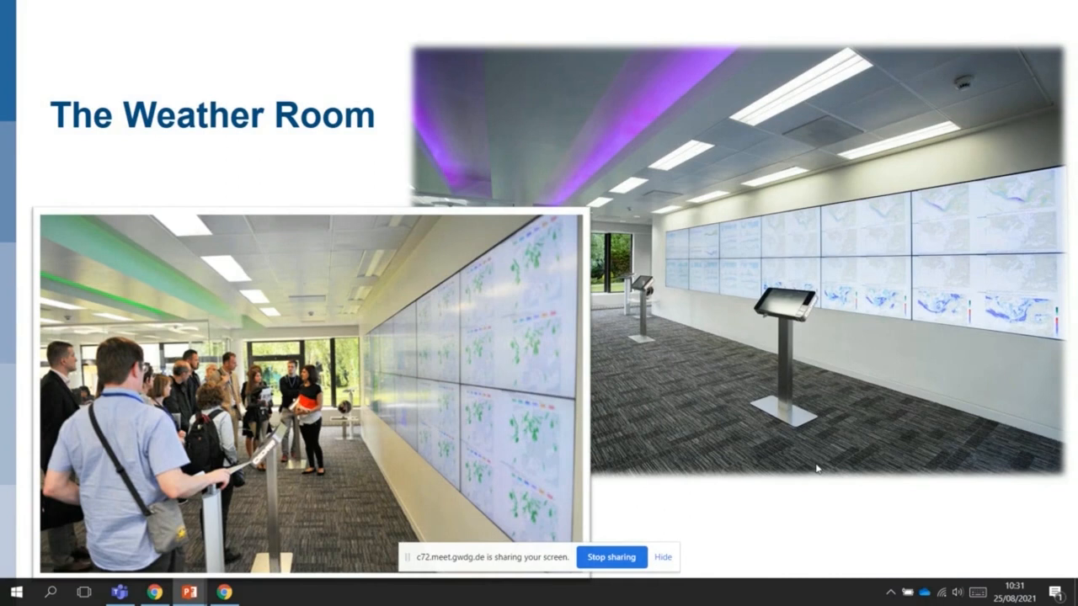
key("right")
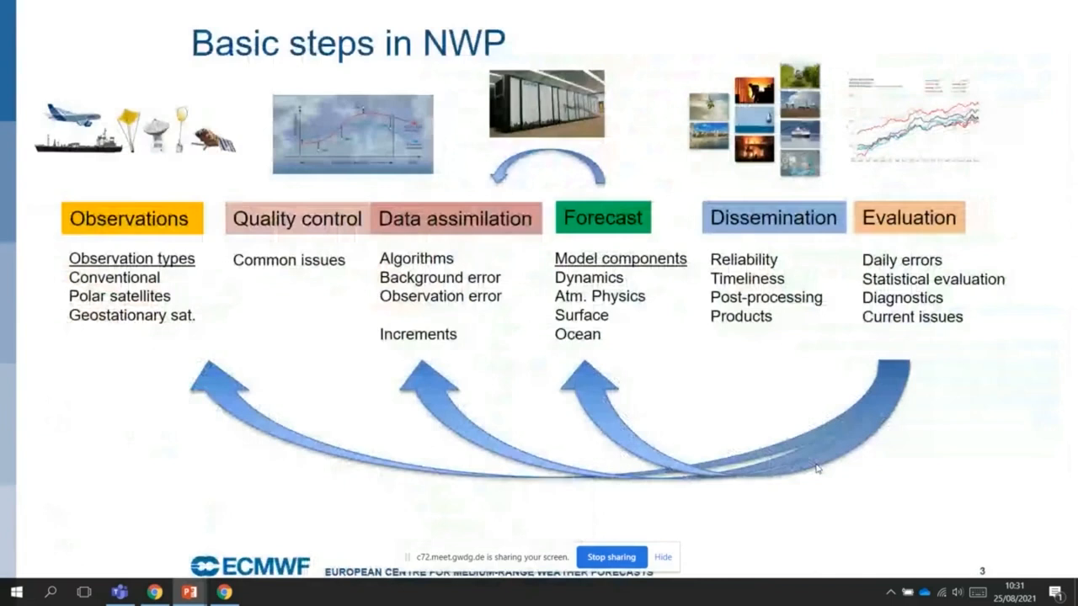